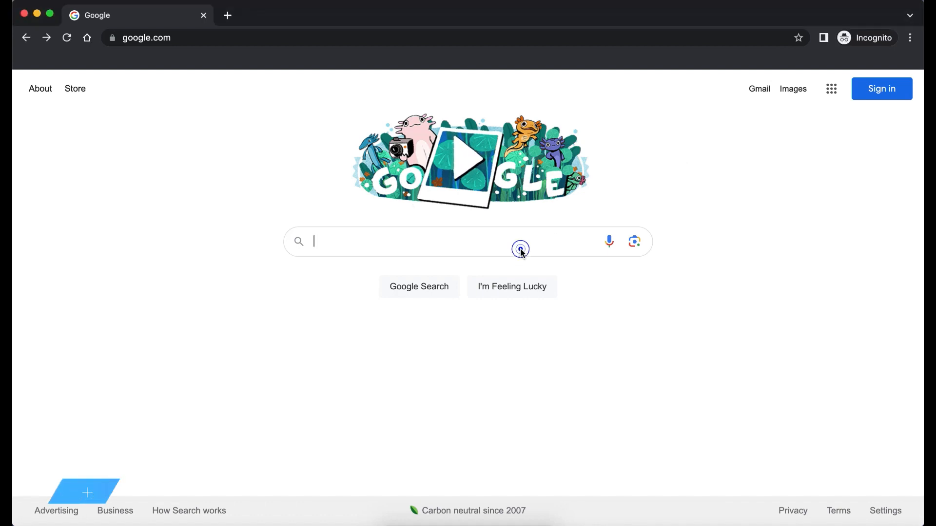
- Search Google for 'qr journal' and go to its Mac App Store result
{"action": "type", "text": "qr journal"}
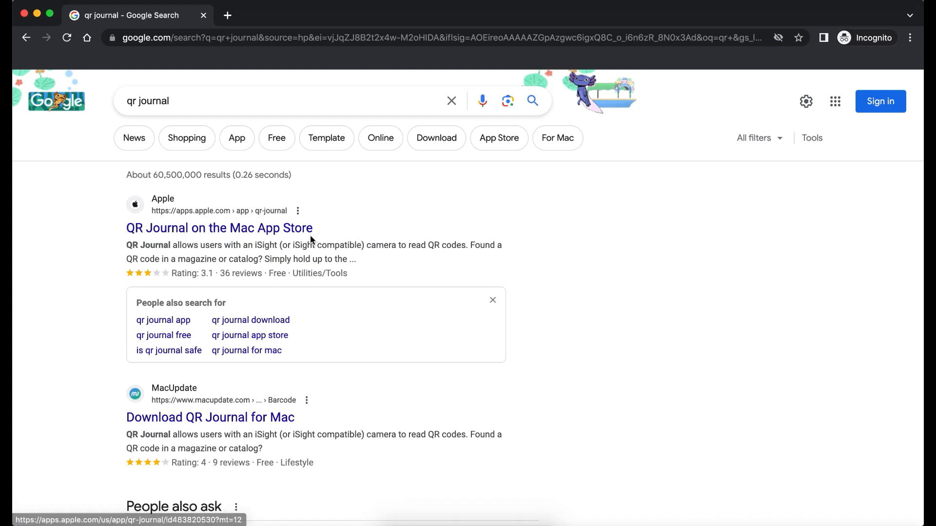
{"action": "left_click", "coordinate": [219, 227]}
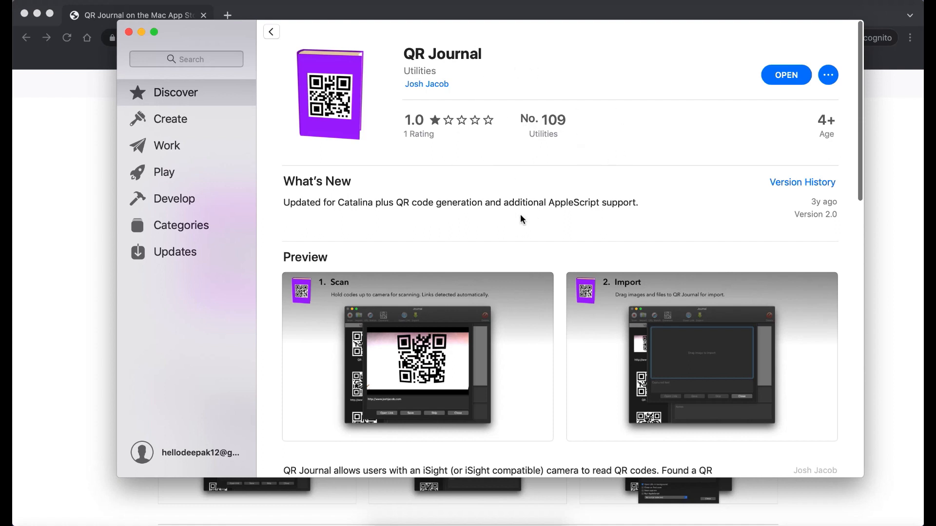
{"action": "mouse_move", "coordinate": [462, 109]}
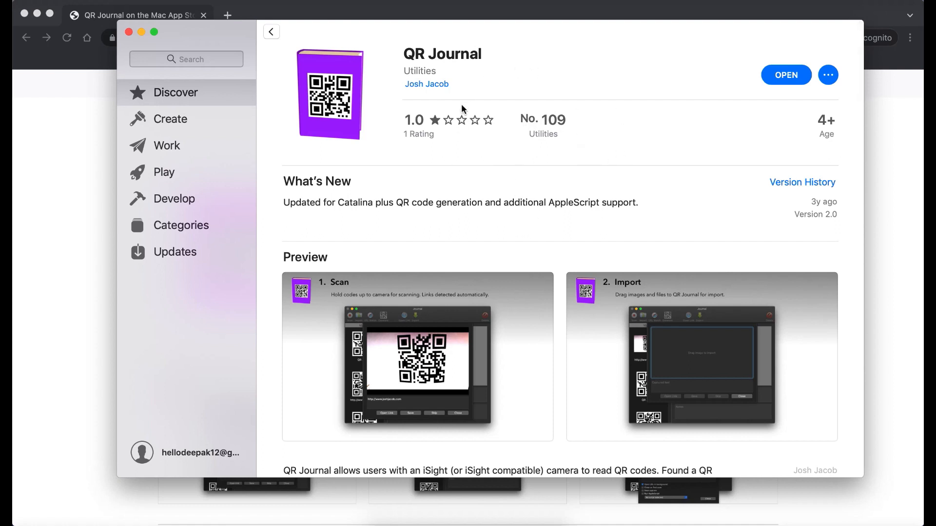
{"action": "mouse_move", "coordinate": [800, 82]}
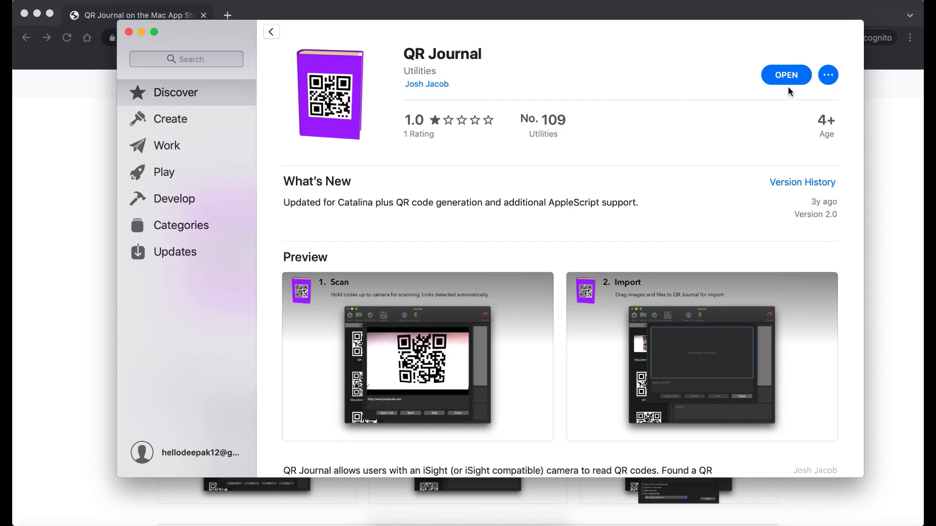
{"action": "mouse_move", "coordinate": [796, 79]}
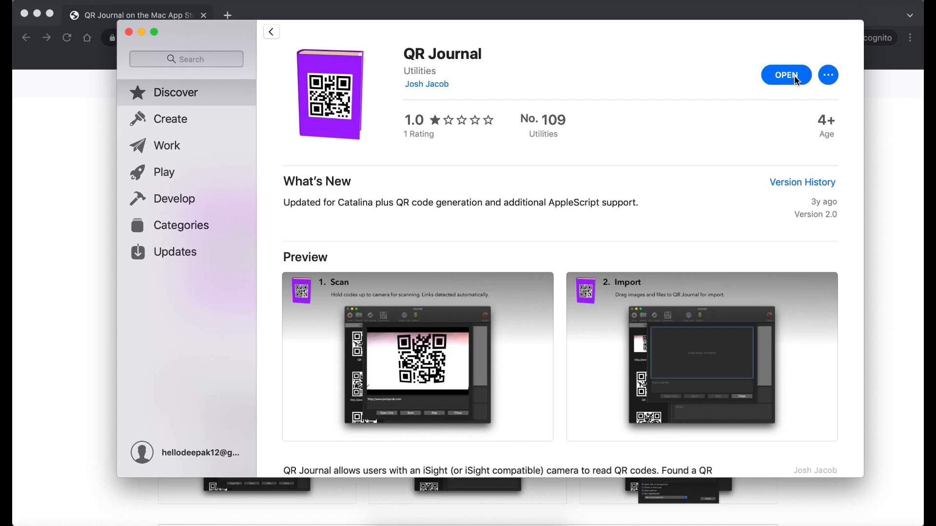
- Launch QR Journal from the store page and move its window toward the centre
{"action": "left_click", "coordinate": [785, 75]}
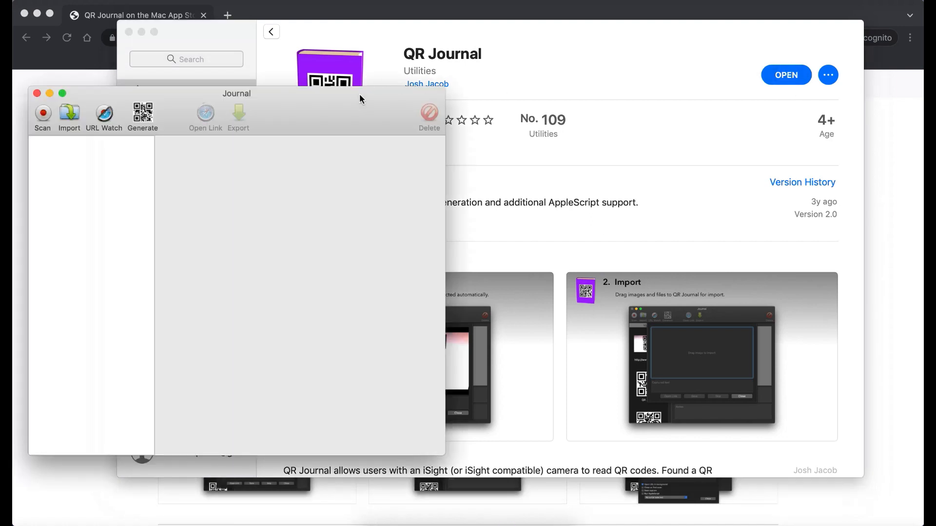
{"action": "left_click_drag", "start_coordinate": [236, 93], "coordinate": [459, 80]}
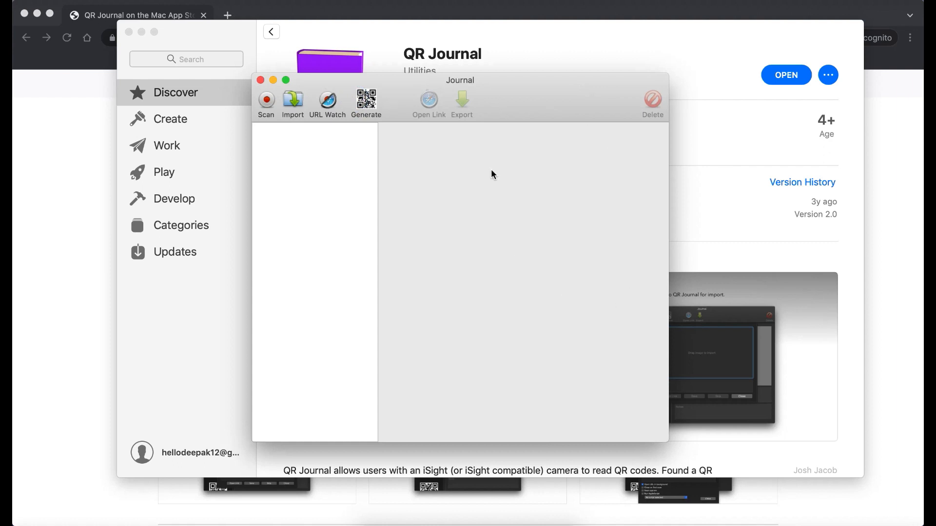
{"action": "mouse_move", "coordinate": [608, 299]}
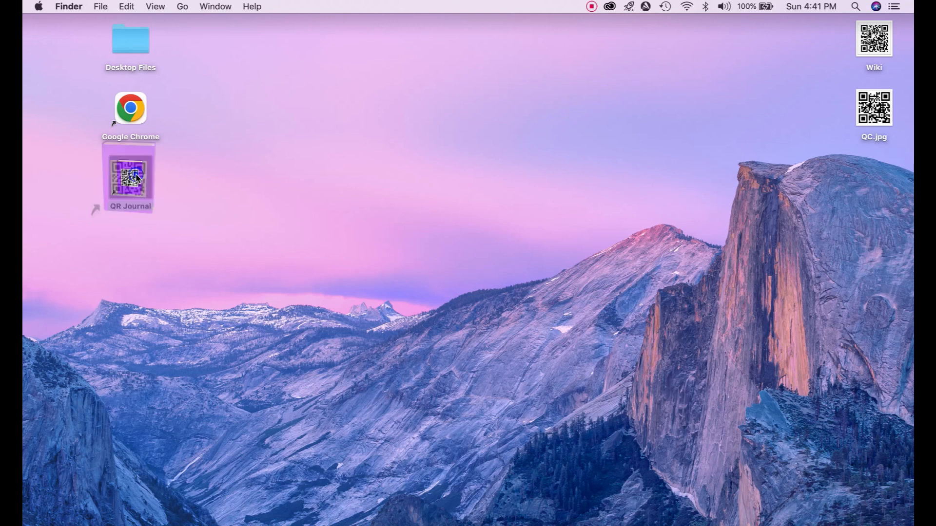
{"action": "double_click", "coordinate": [129, 175]}
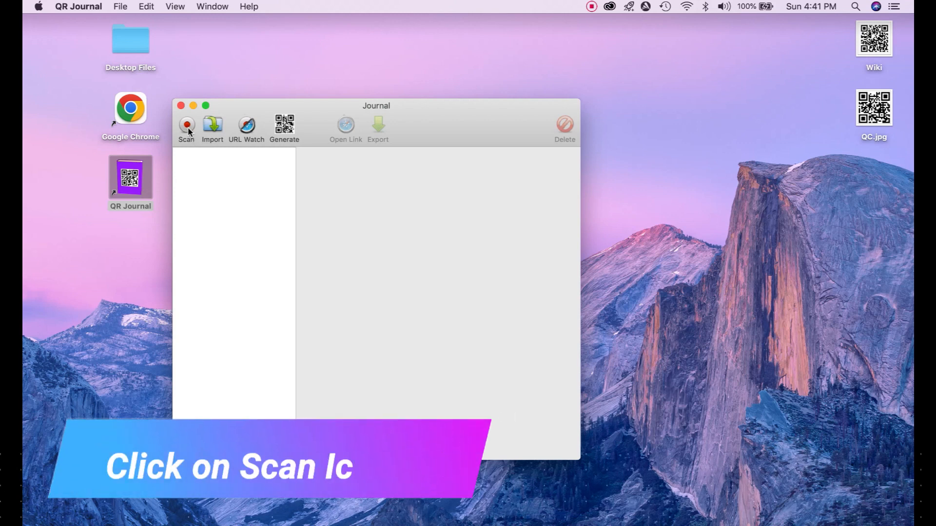
{"action": "left_click", "coordinate": [185, 126]}
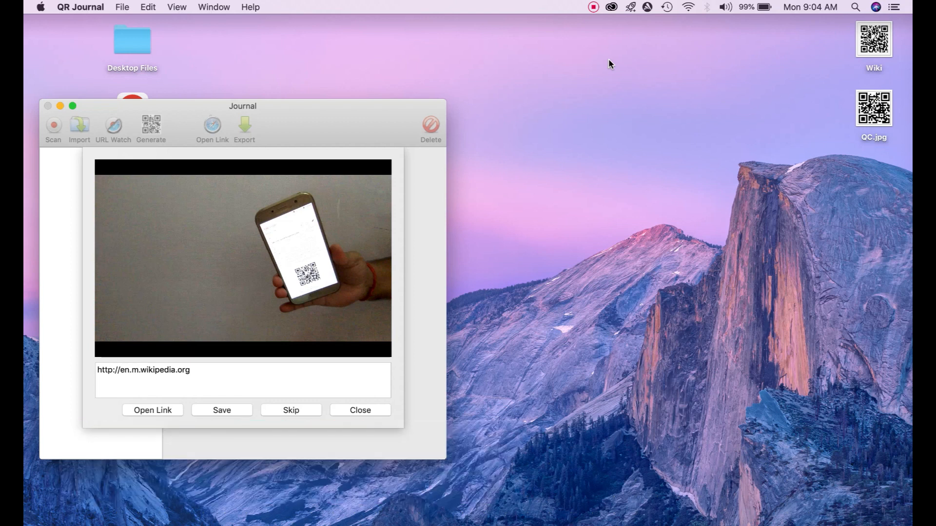
{"action": "mouse_move", "coordinate": [608, 115]}
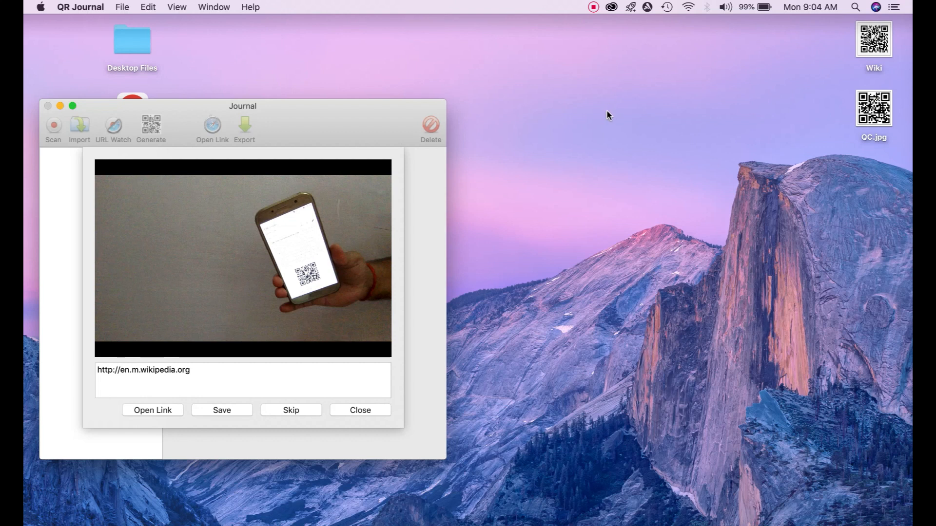
- Save the scanned Wikipedia code as a journal entry and view its captured link
{"action": "left_click", "coordinate": [221, 410]}
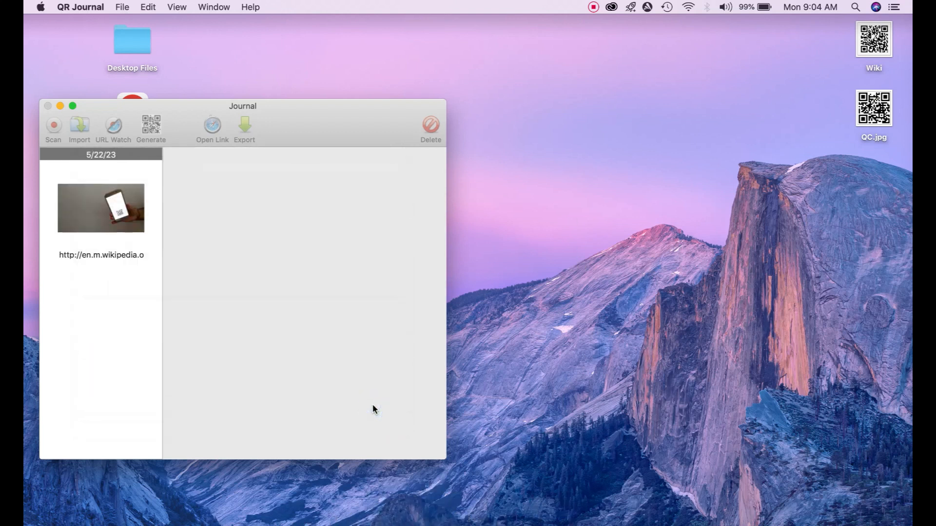
{"action": "left_click", "coordinate": [100, 208]}
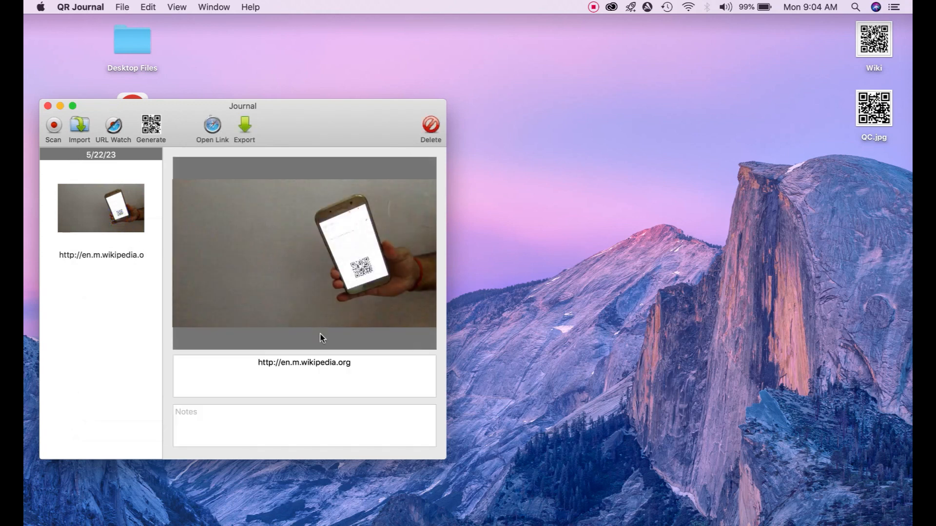
{"action": "double_click", "coordinate": [316, 363]}
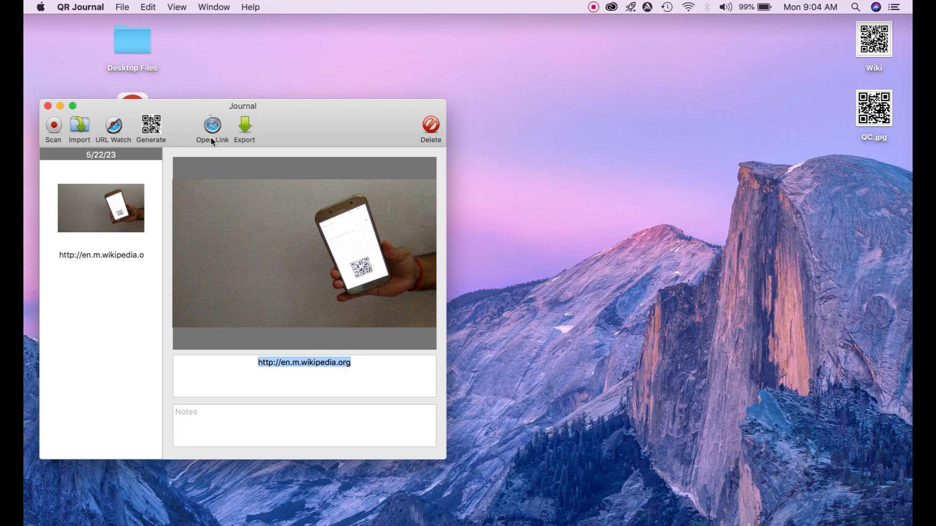
{"action": "mouse_move", "coordinate": [248, 130]}
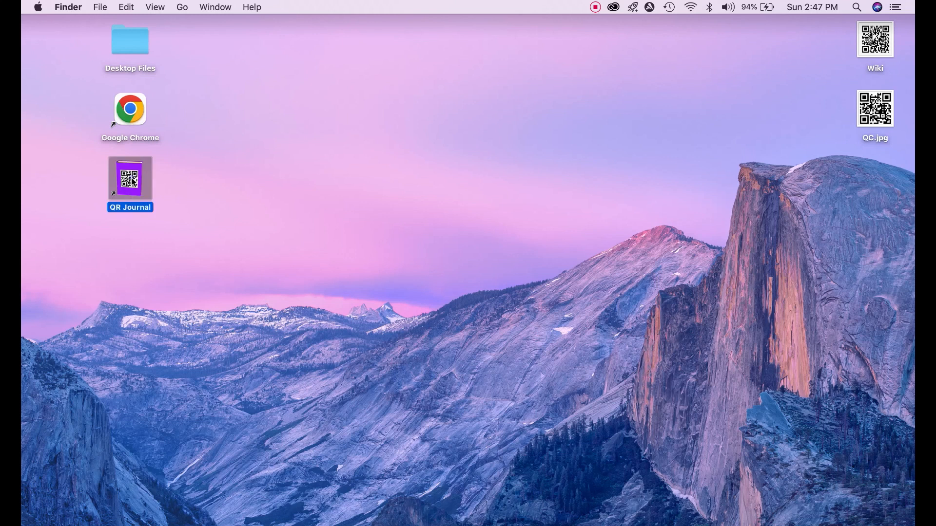
- Relaunch QR Journal from the desktop and bring up the QR image import panel
{"action": "double_click", "coordinate": [129, 178]}
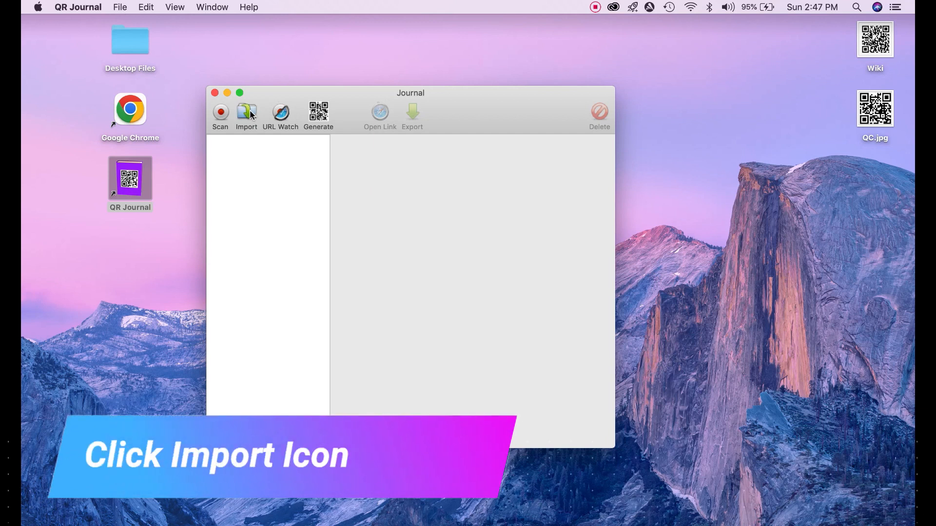
{"action": "left_click", "coordinate": [246, 113]}
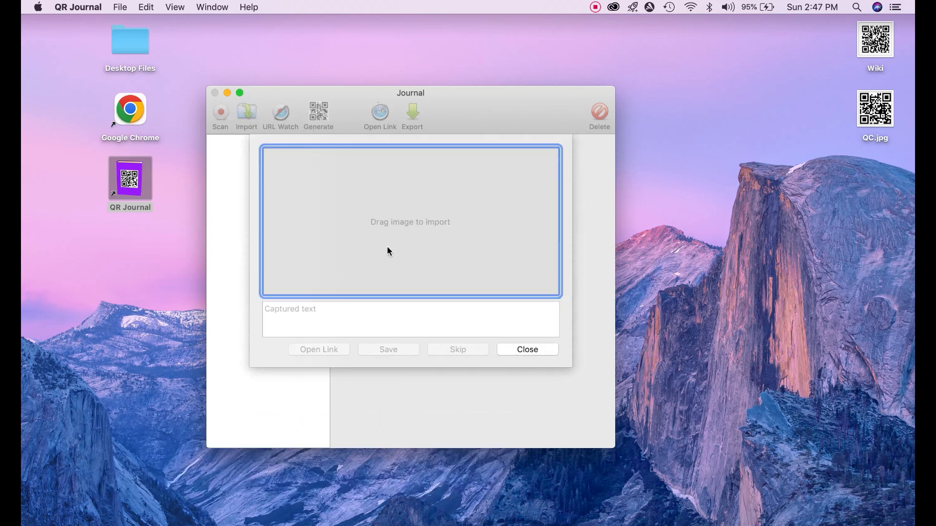
{"action": "mouse_move", "coordinate": [435, 231]}
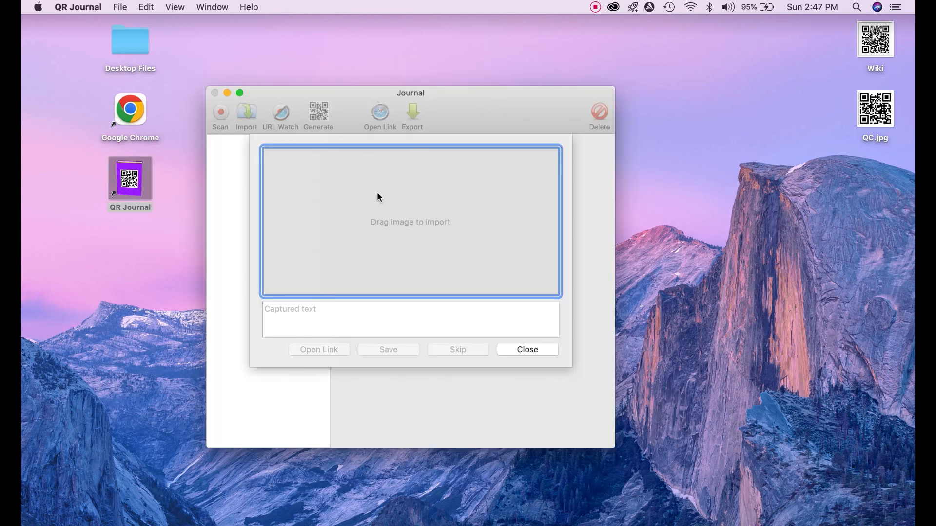
{"action": "mouse_move", "coordinate": [481, 215]}
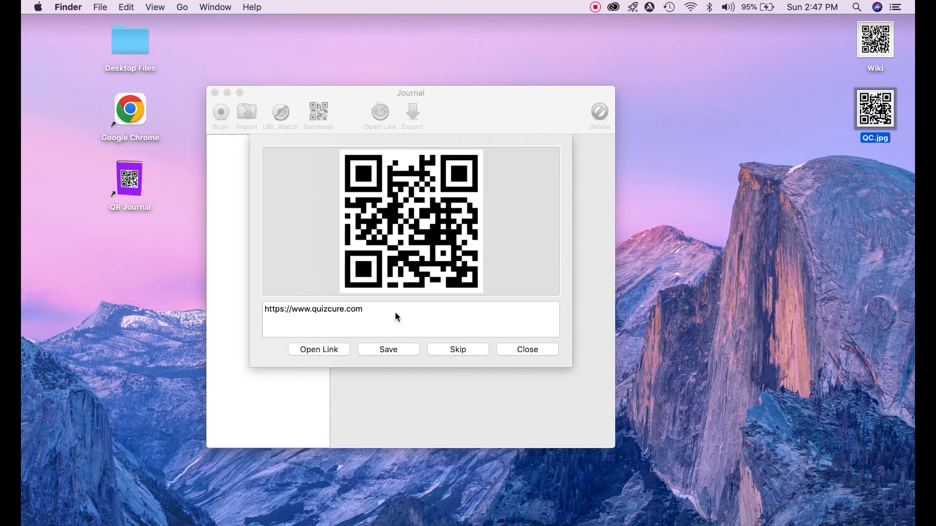
{"action": "mouse_move", "coordinate": [414, 216]}
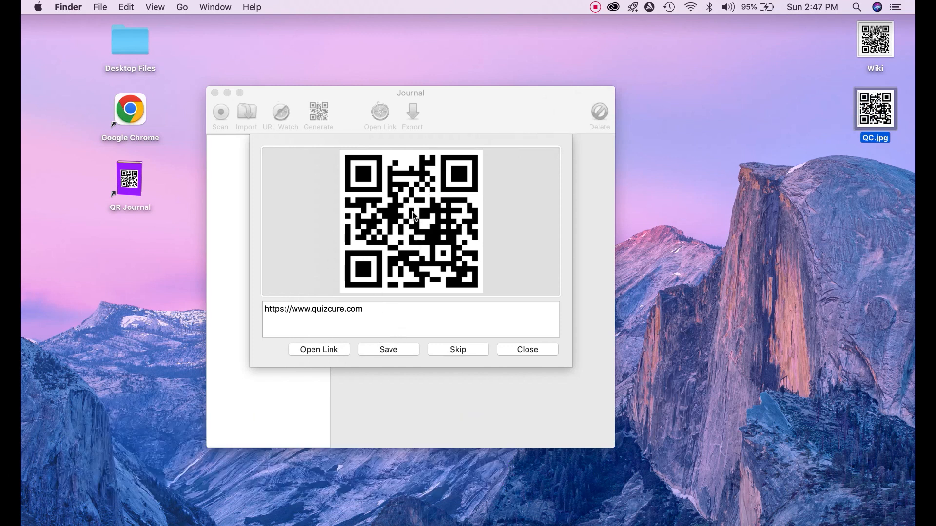
{"action": "double_click", "coordinate": [313, 309]}
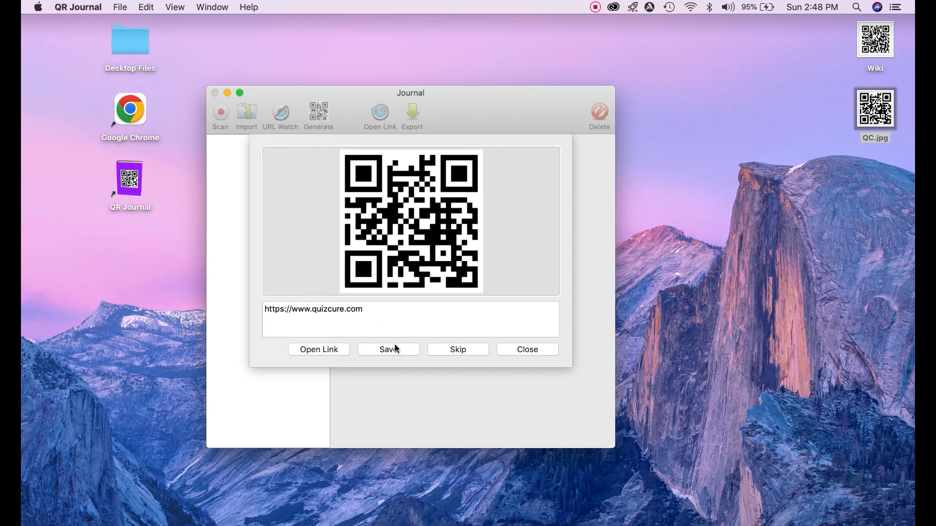
{"action": "left_click", "coordinate": [526, 349]}
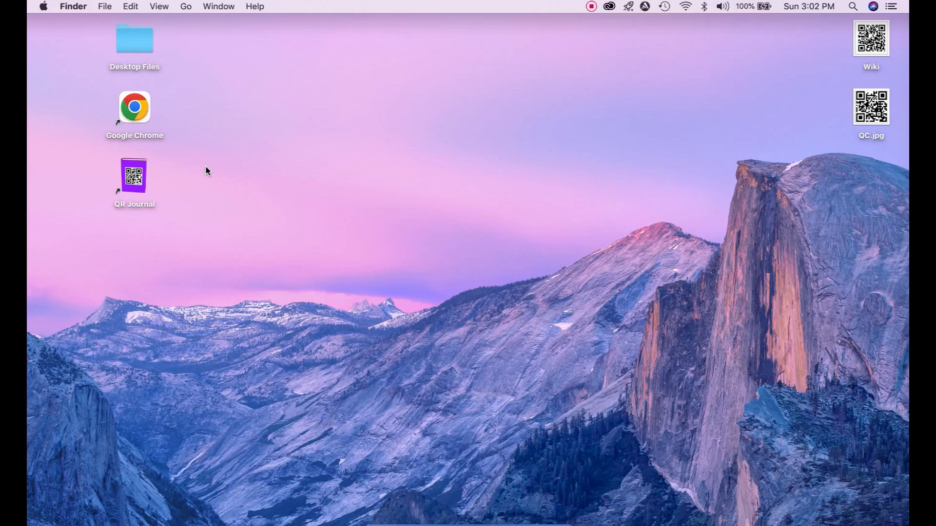
- Relaunch QR Journal and bring up an empty form for generating a QR code
{"action": "left_click", "coordinate": [133, 174]}
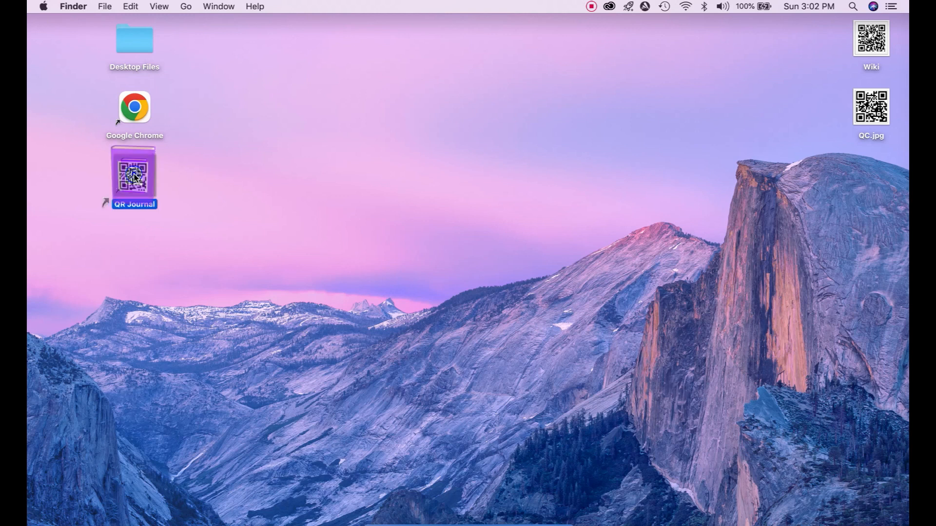
{"action": "double_click", "coordinate": [135, 175]}
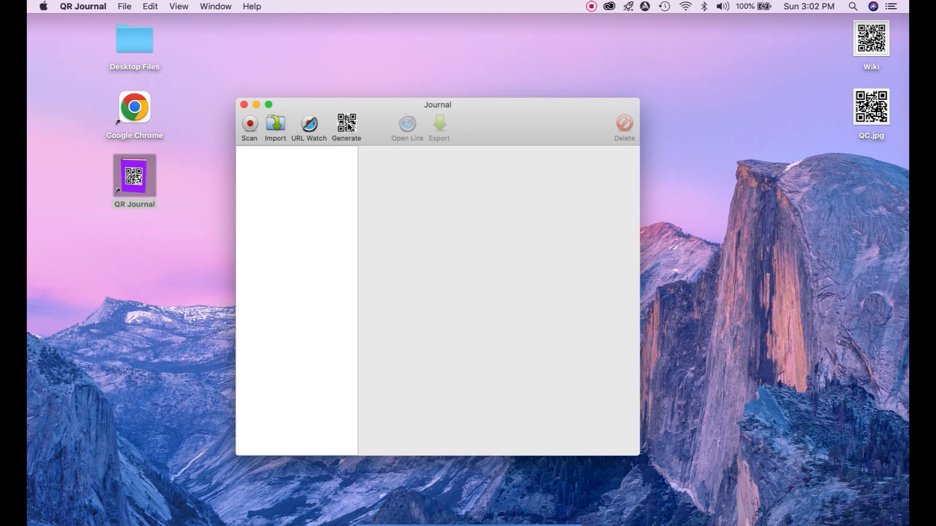
{"action": "left_click", "coordinate": [346, 124]}
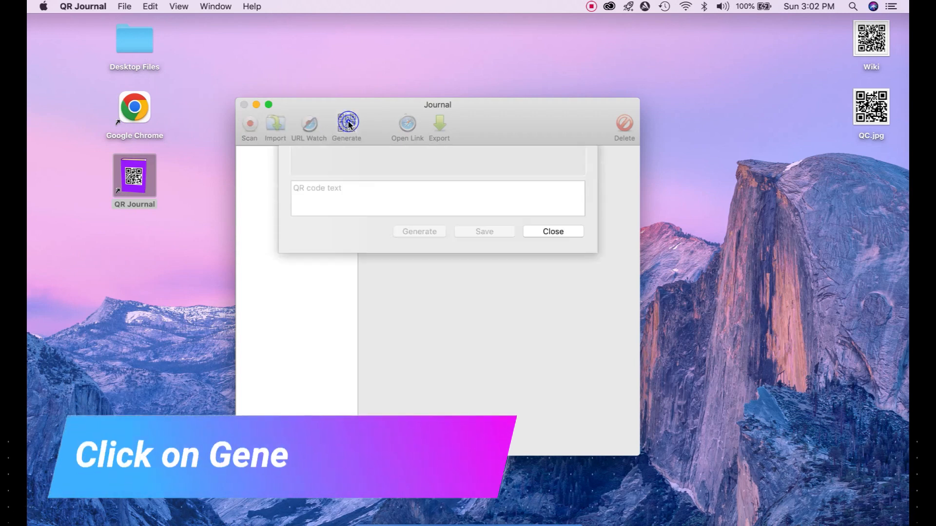
{"action": "left_click", "coordinate": [346, 124]}
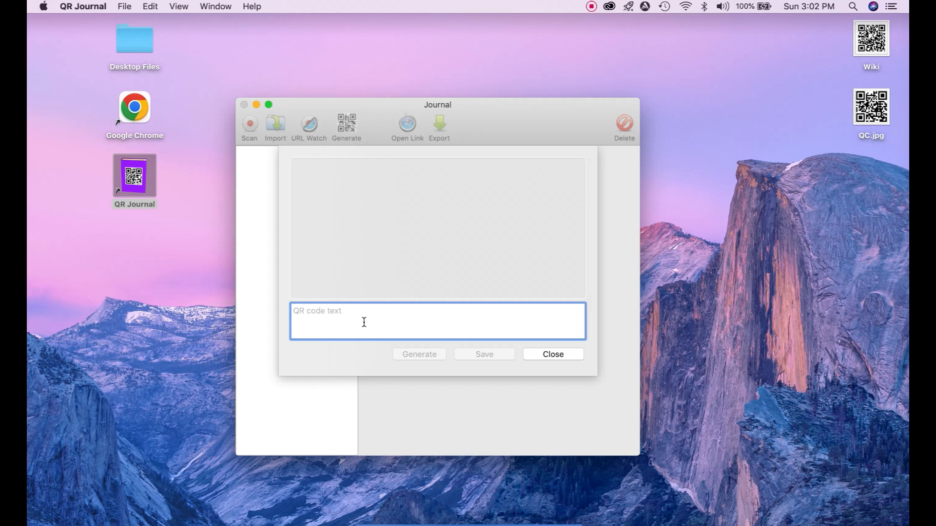
{"action": "left_click", "coordinate": [358, 323]}
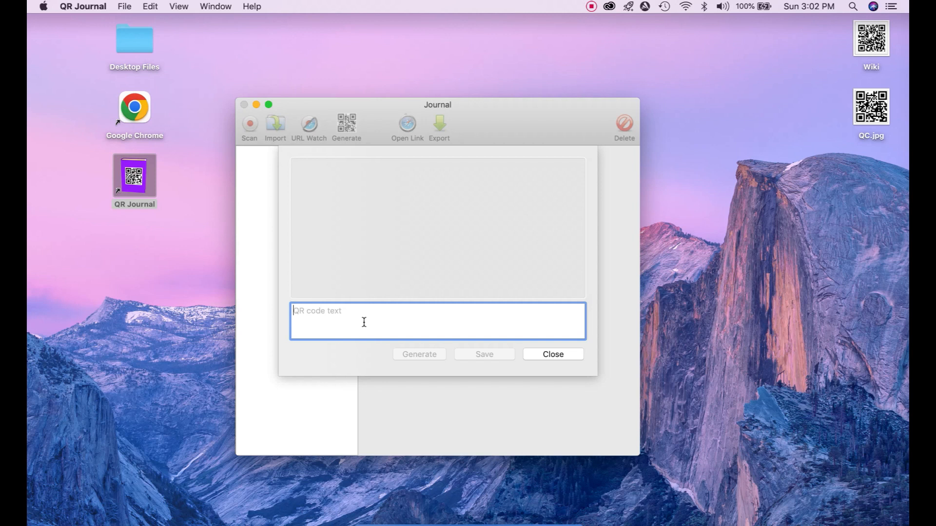
{"action": "type", "text": "w"}
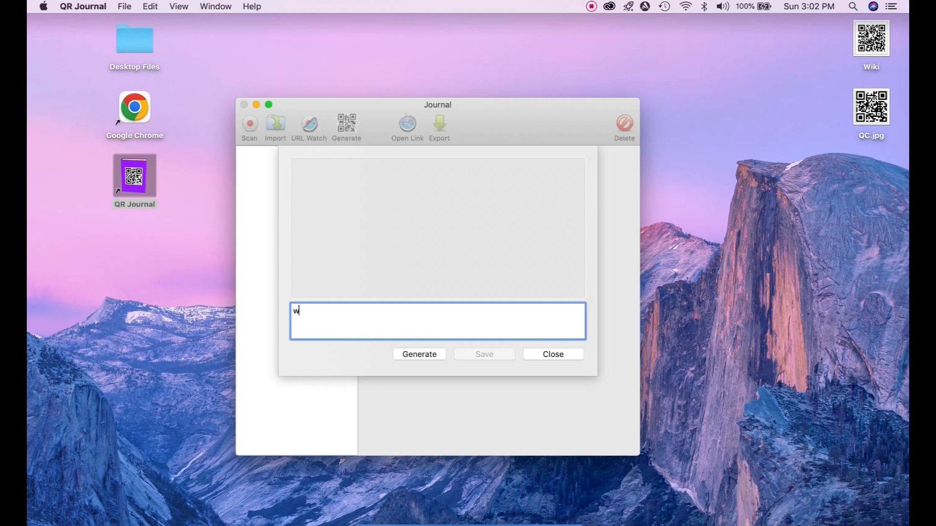
{"action": "type", "text": "ww.goog"}
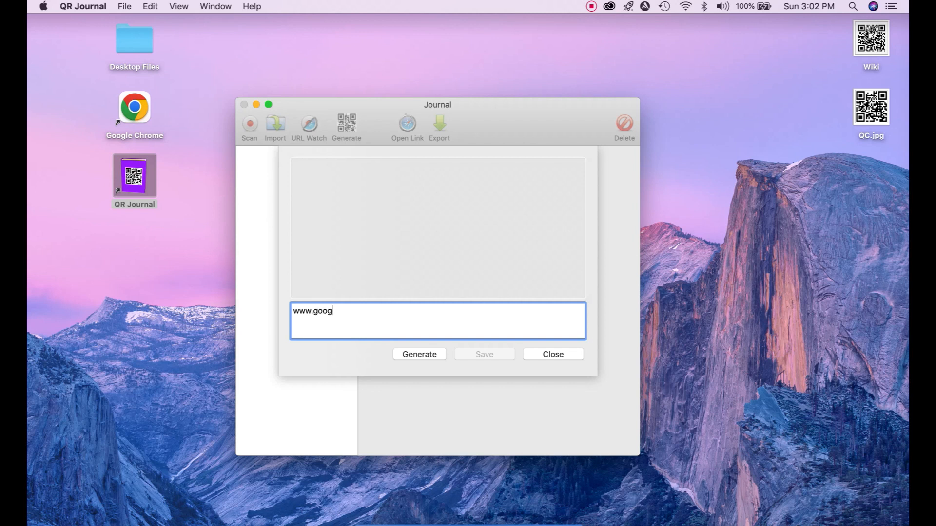
{"action": "type", "text": "le.com"}
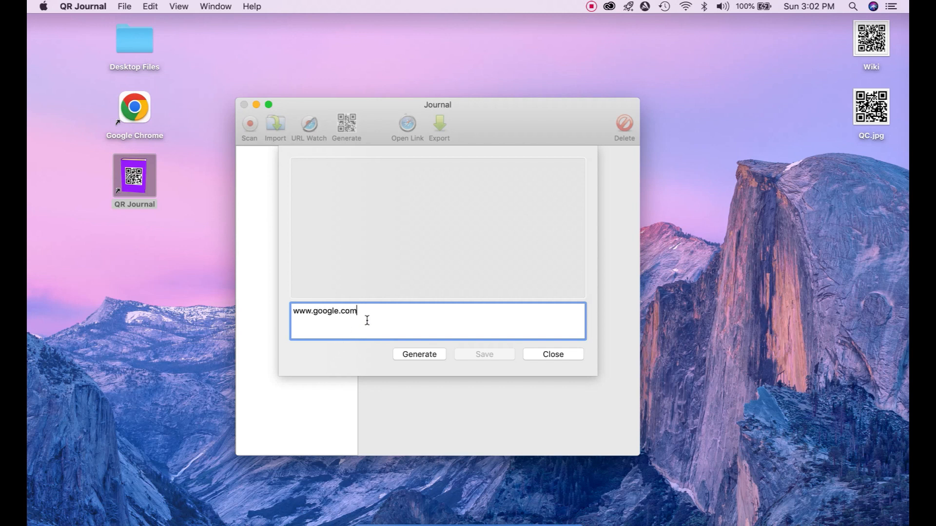
{"action": "left_click", "coordinate": [418, 354]}
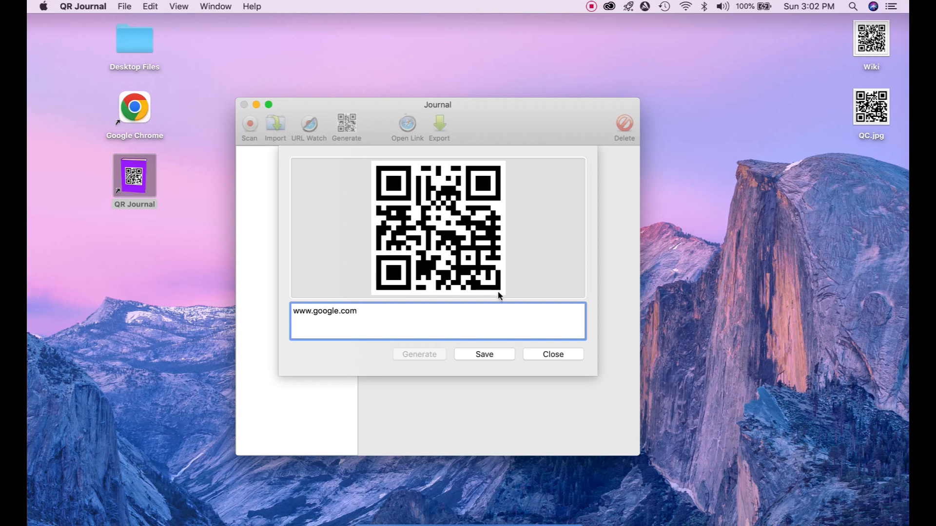
{"action": "mouse_move", "coordinate": [491, 347]}
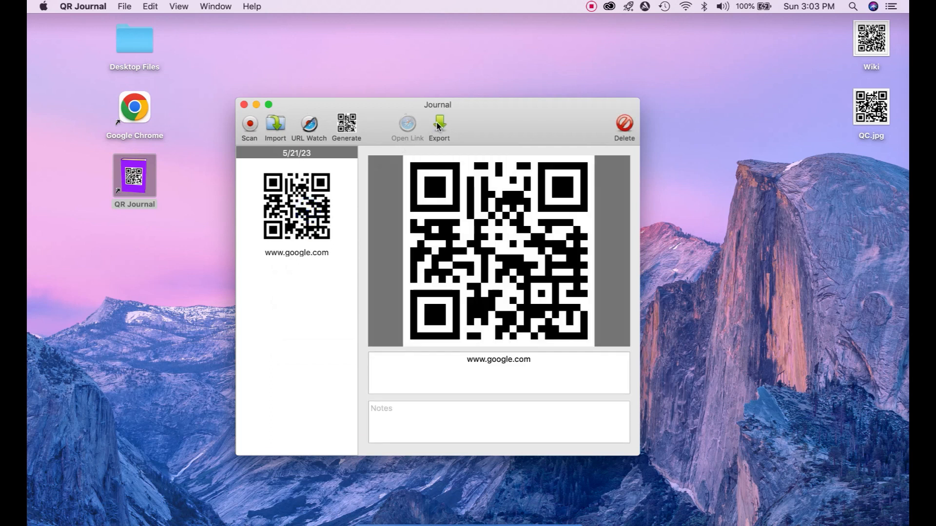
{"action": "left_click", "coordinate": [439, 126]}
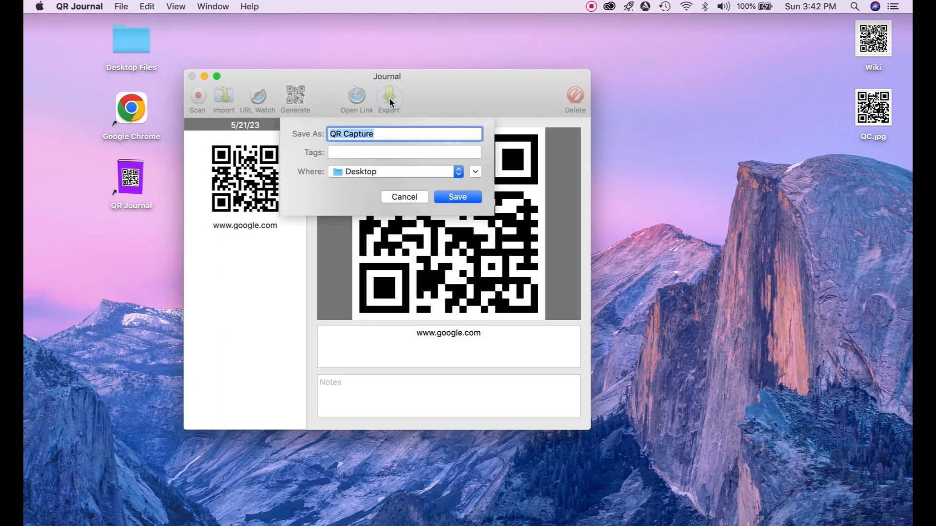
{"action": "mouse_move", "coordinate": [403, 121]}
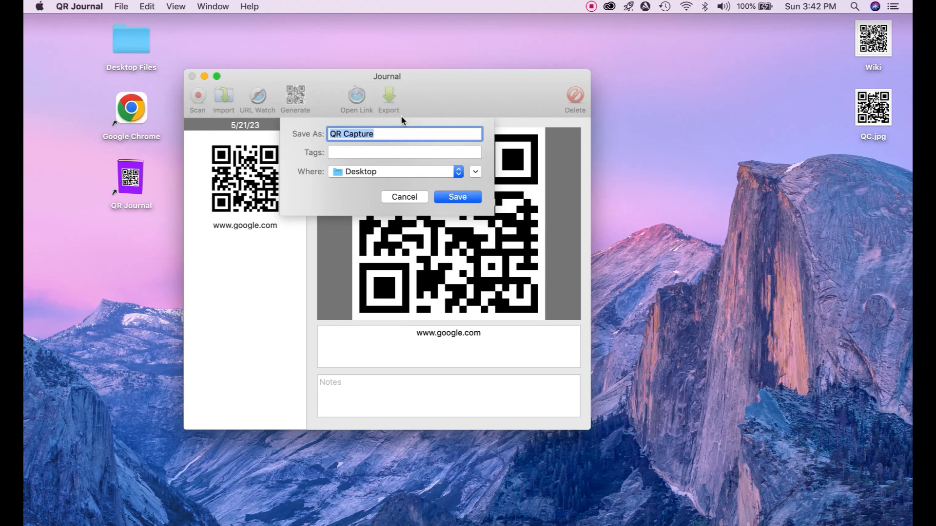
{"action": "mouse_move", "coordinate": [416, 180]}
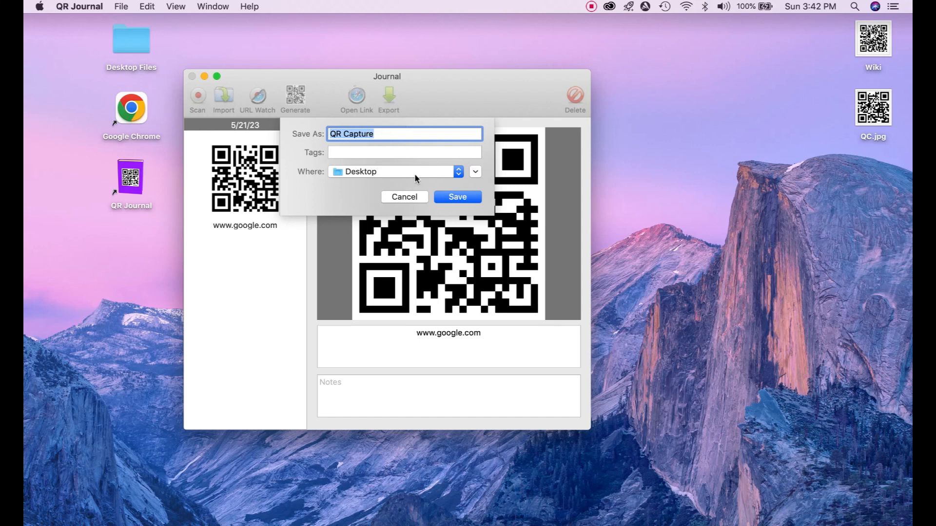
{"action": "mouse_move", "coordinate": [457, 197]}
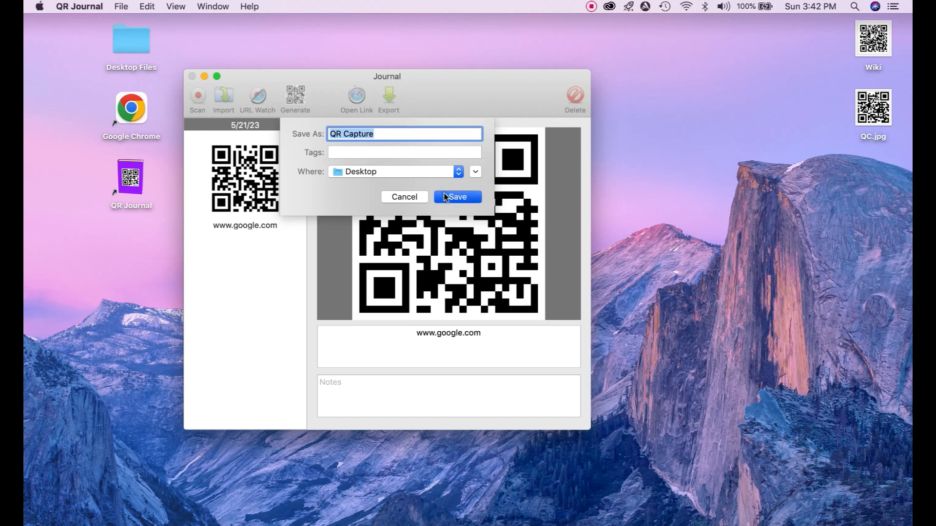
{"action": "left_click", "coordinate": [458, 197]}
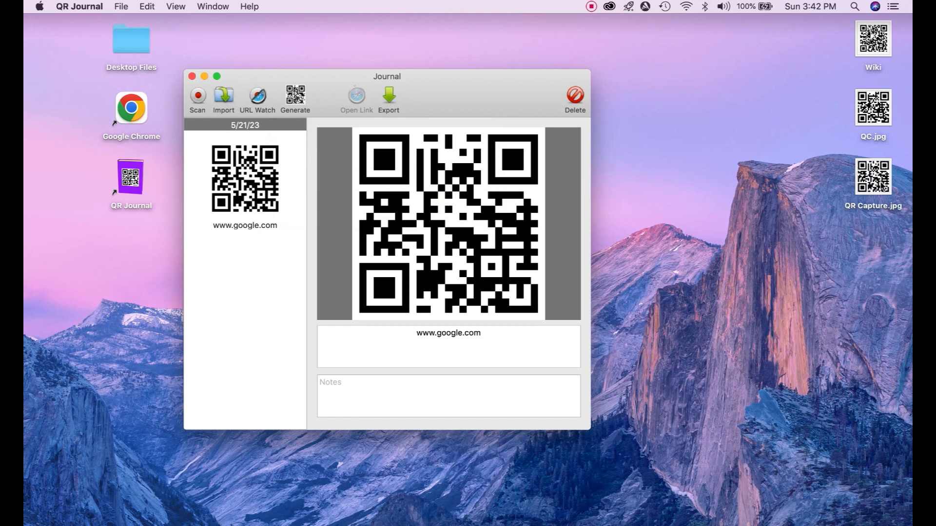
{"action": "mouse_move", "coordinate": [860, 204]}
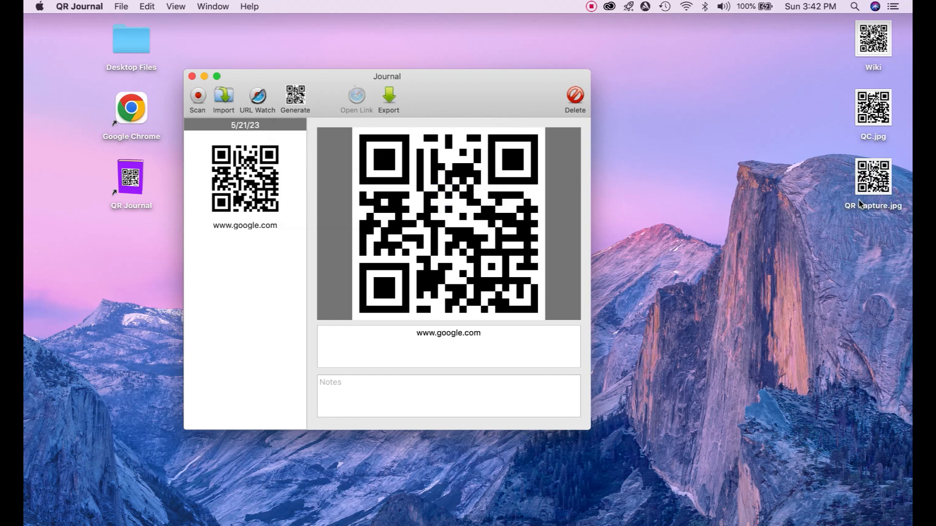